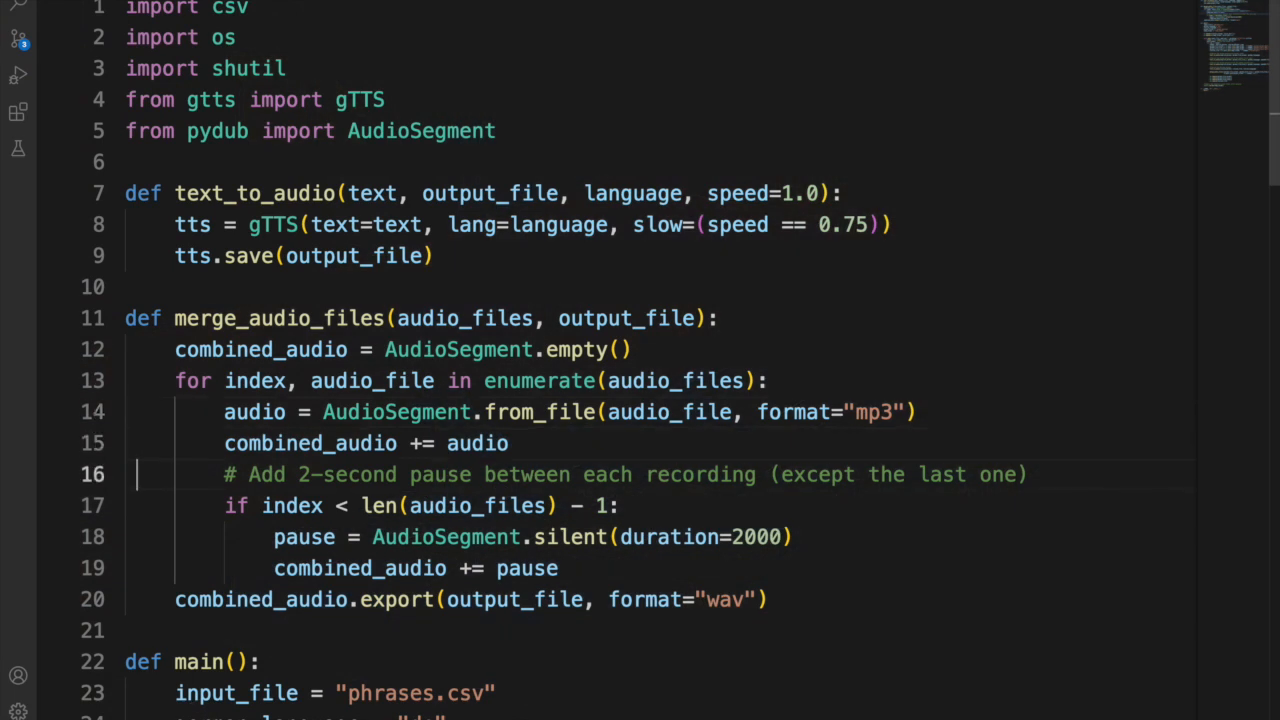
scroll("down", 3)
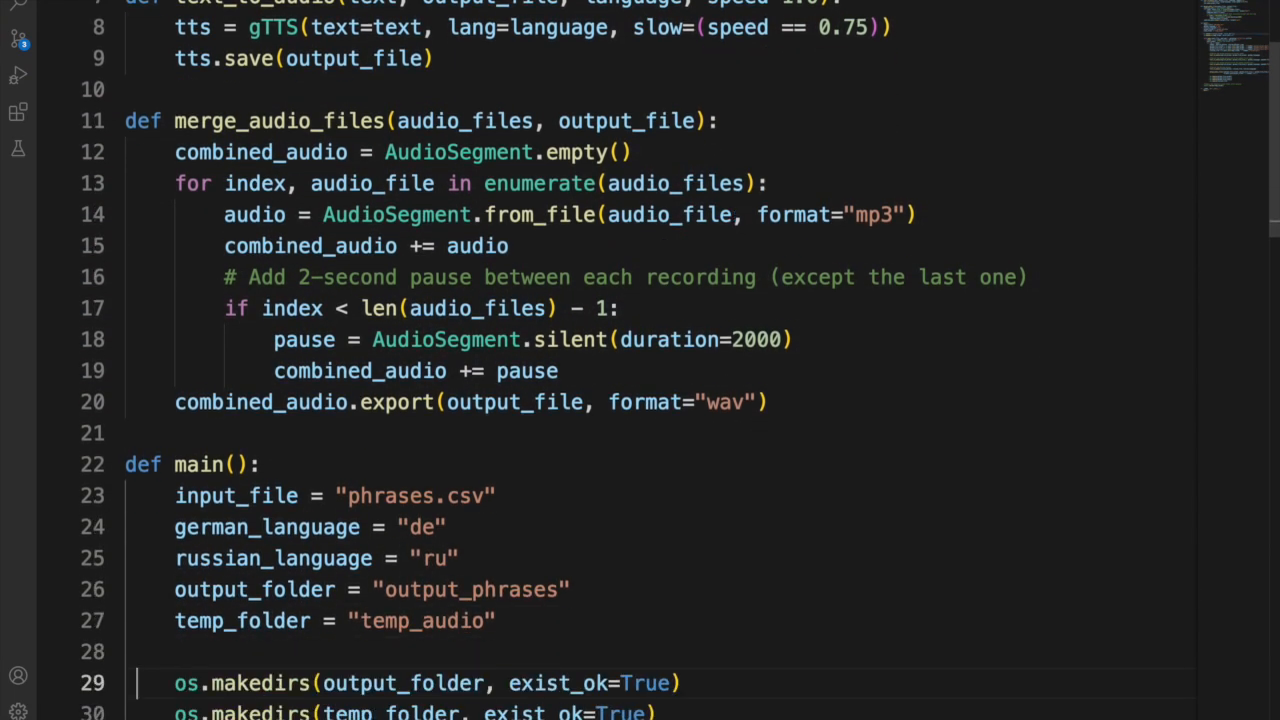
scroll("down", 3)
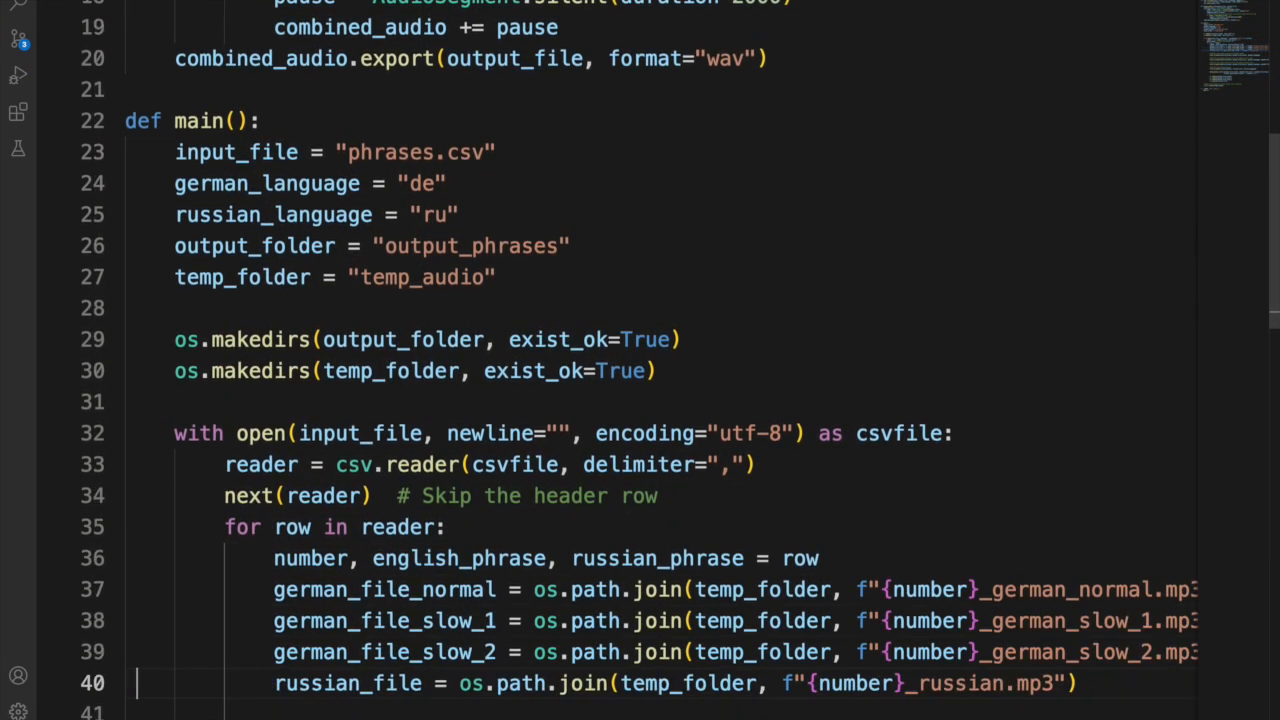
scroll("down", 3)
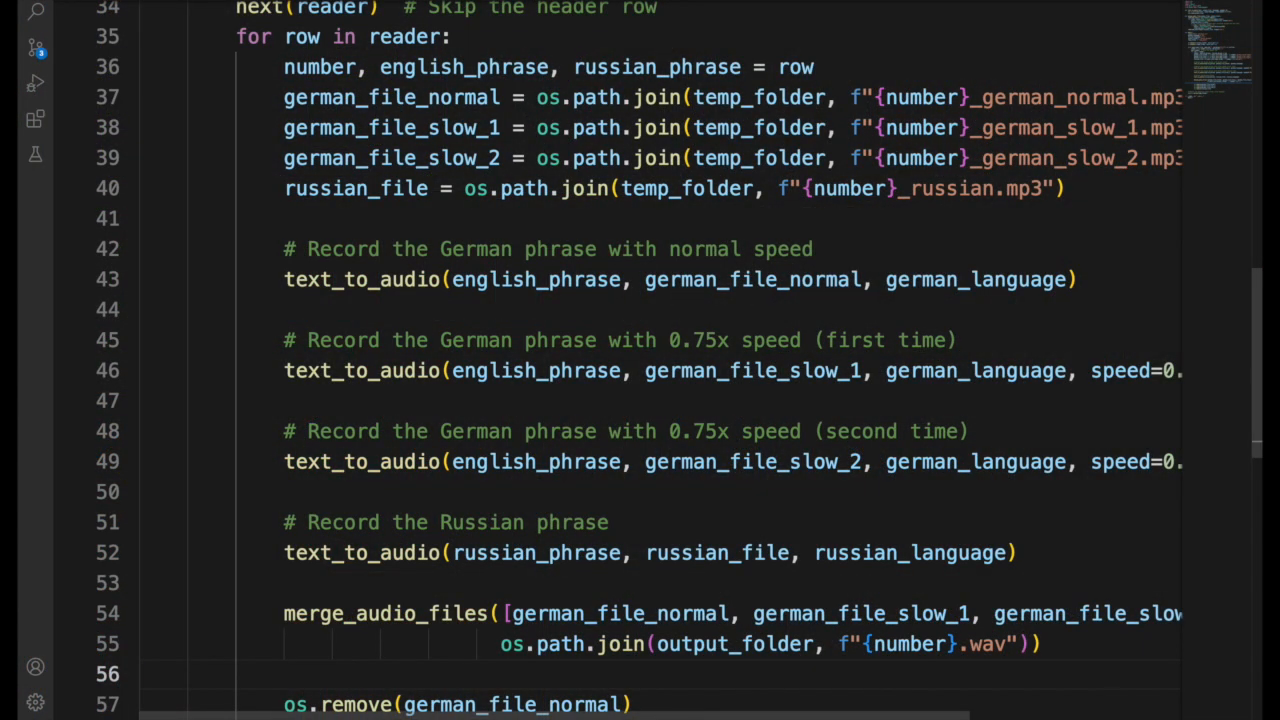
scroll("down", 3)
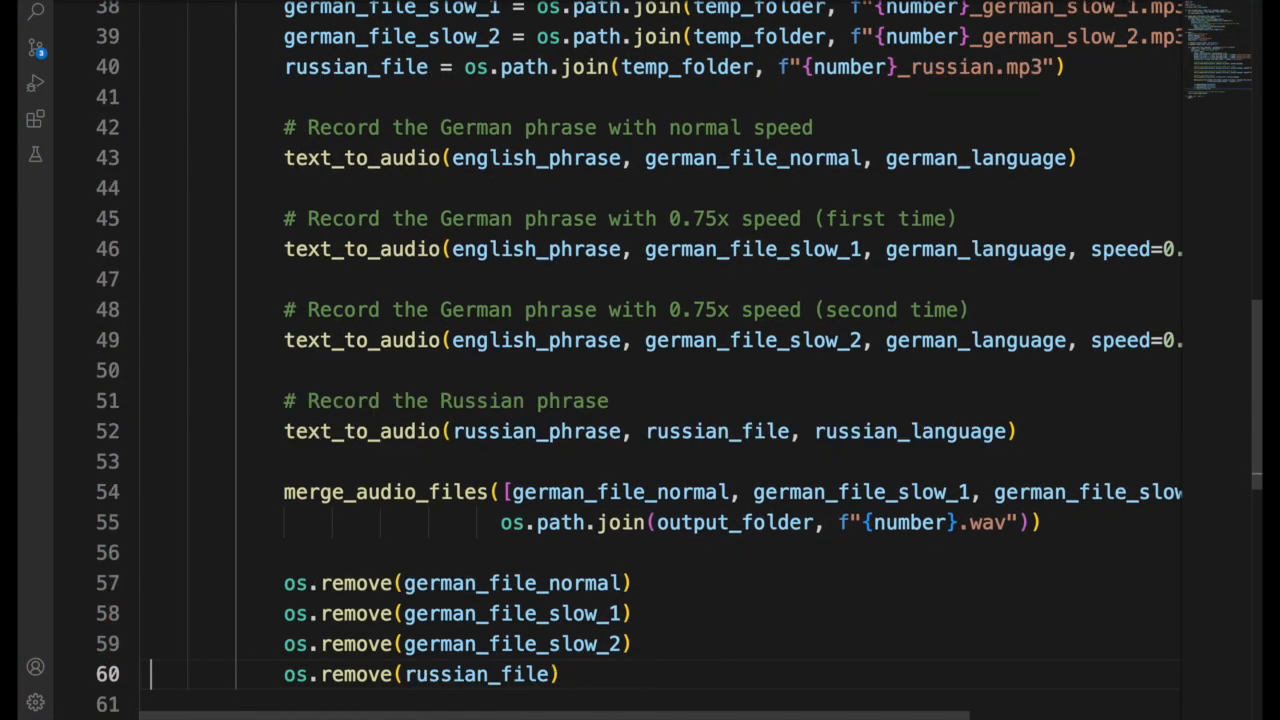